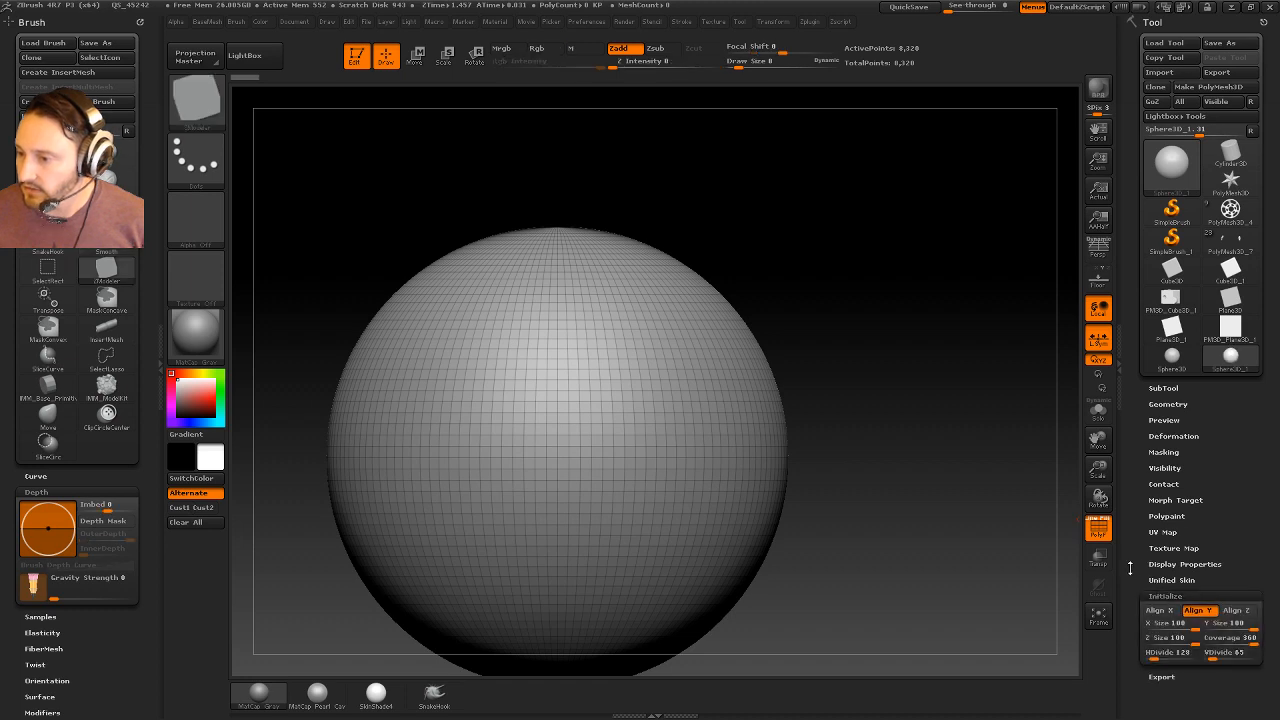
- Apply a pole-to-pole vertical striped mask to the PolySphere from the Masking options
drag(1180, 624, 1150, 624)
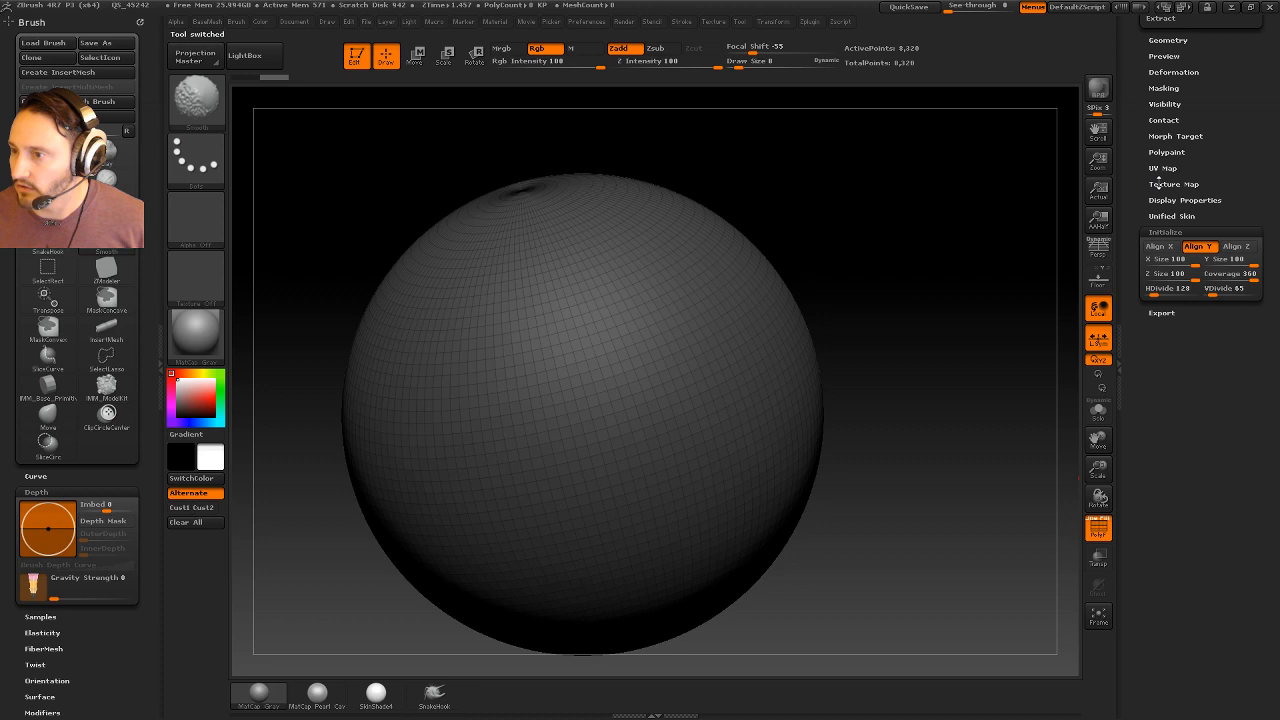
click(1164, 88)
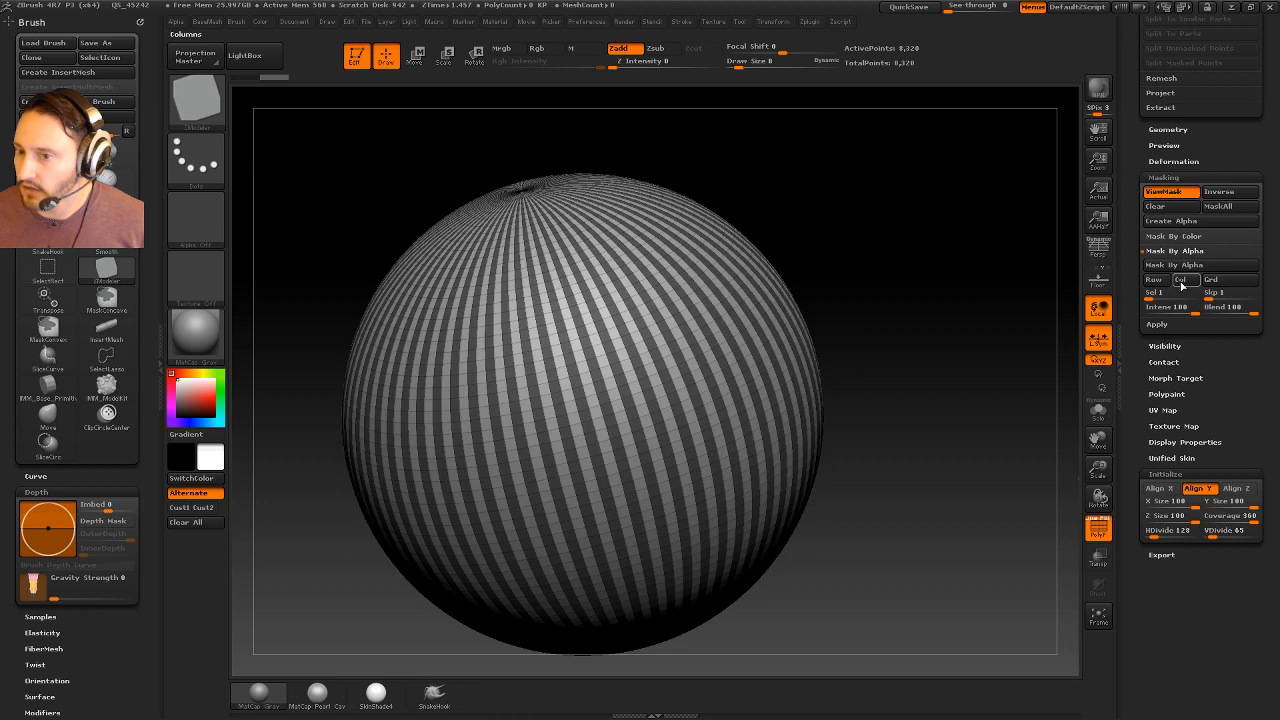
mouse_move(1164, 292)
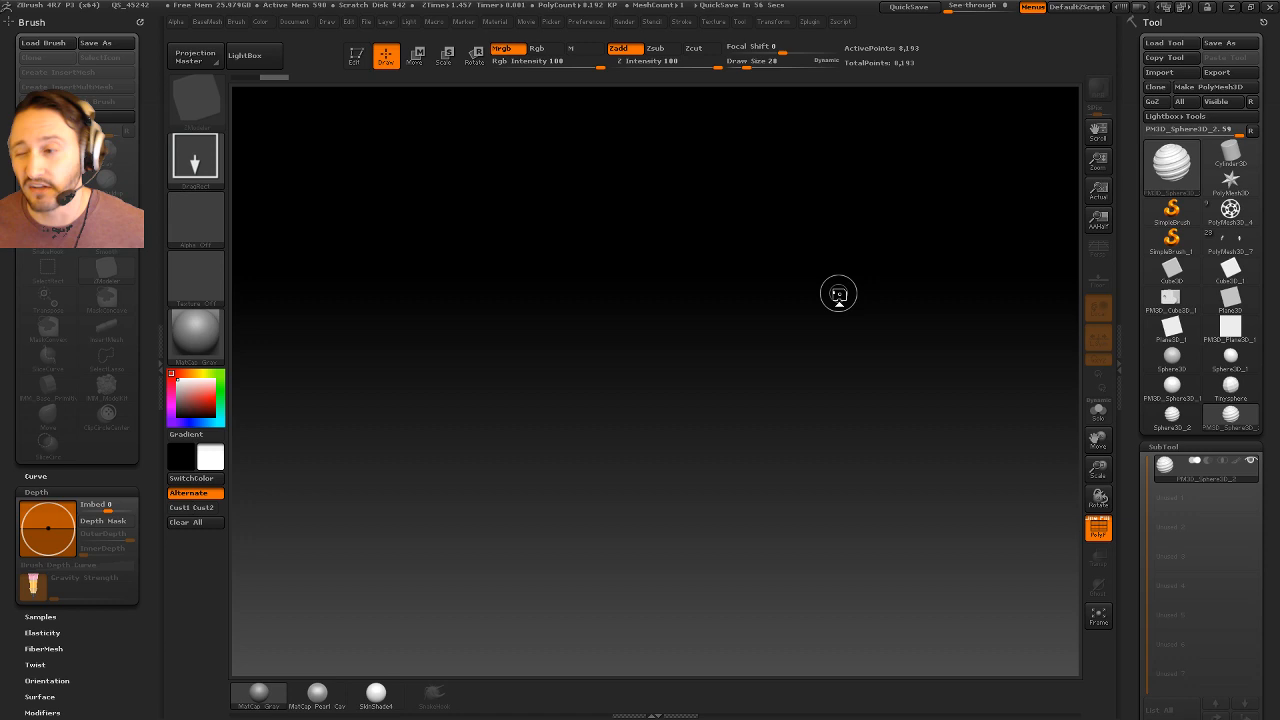
mouse_move(924, 374)
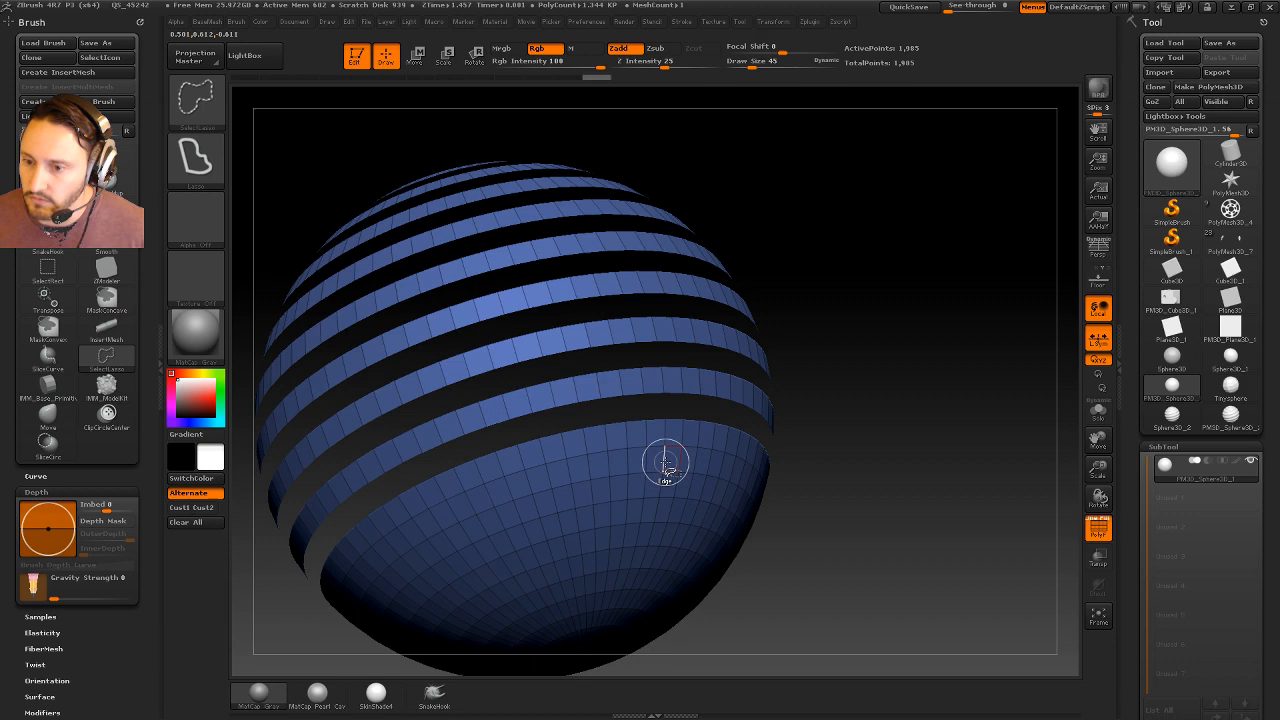
- Hide alternating polygroup rows so the blue sphere shows missing horizontal bands
drag(664, 462, 676, 486)
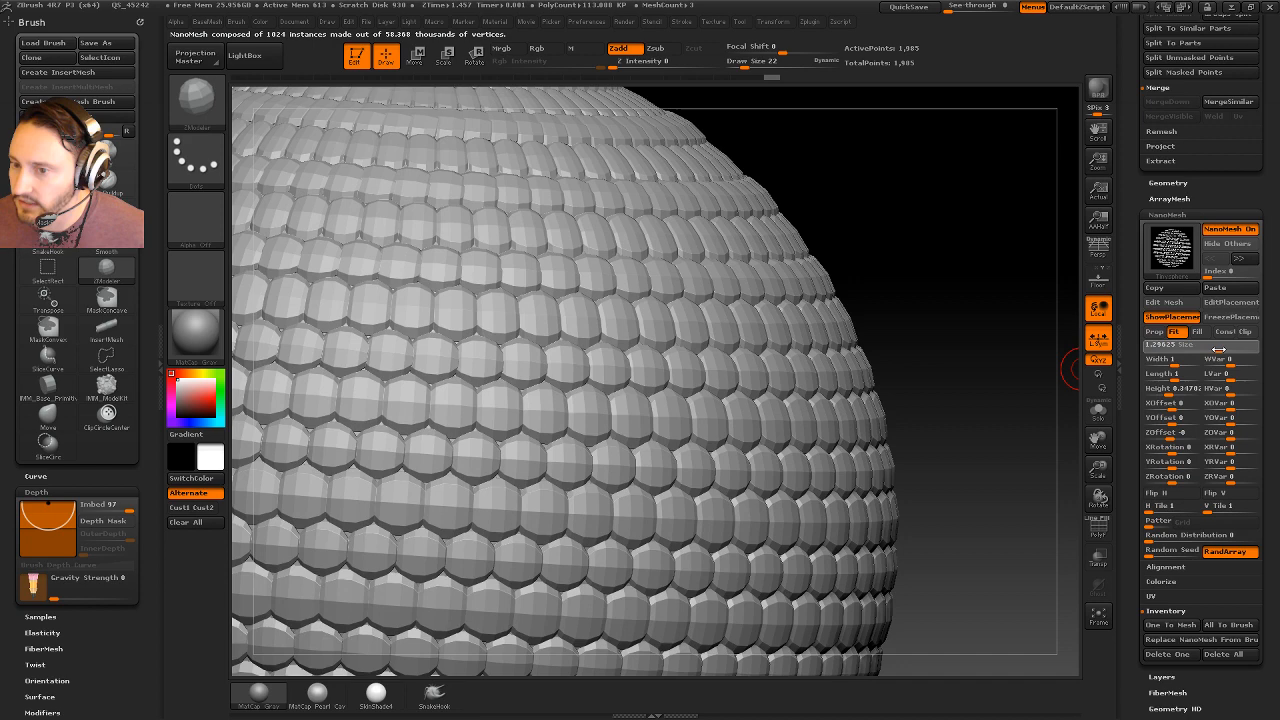
- Adjust the NanoMesh size so small instanced spheres sit in offset rows across the surface
drag(1200, 344, 1180, 344)
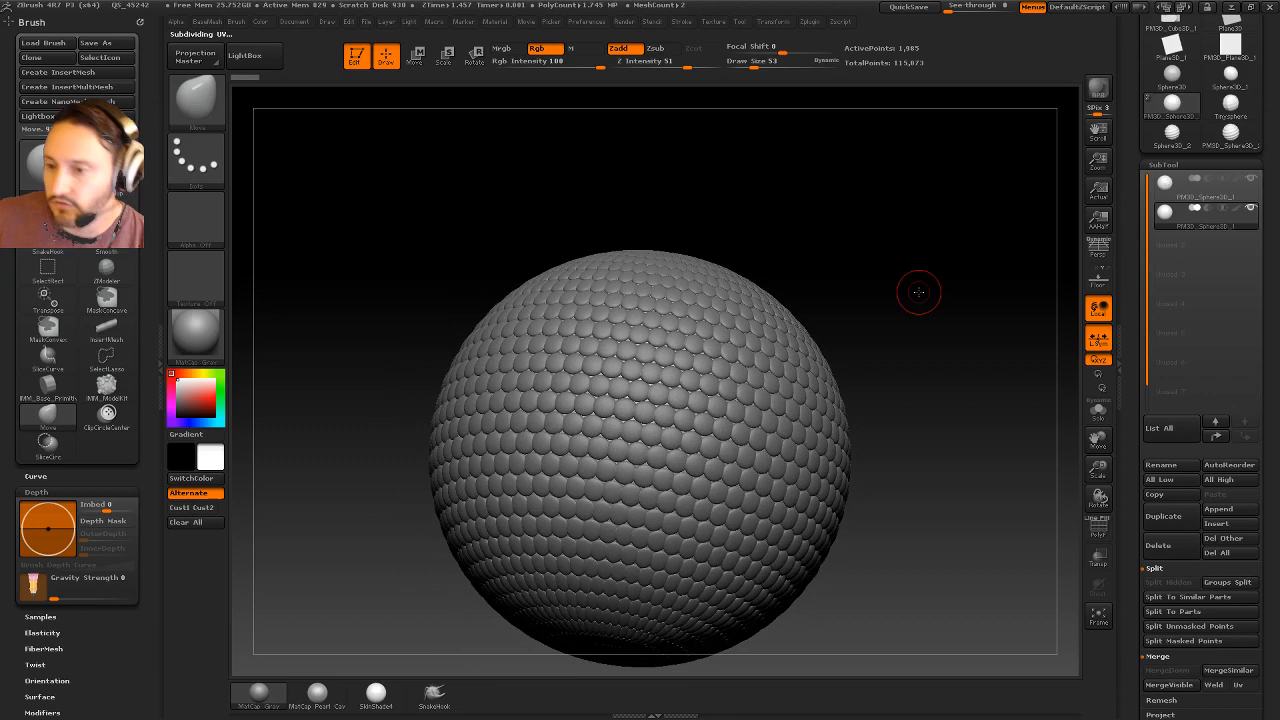
- Pan the converted bumpy sphere toward the lower right to view the new subtool
drag(918, 292, 444, 328)
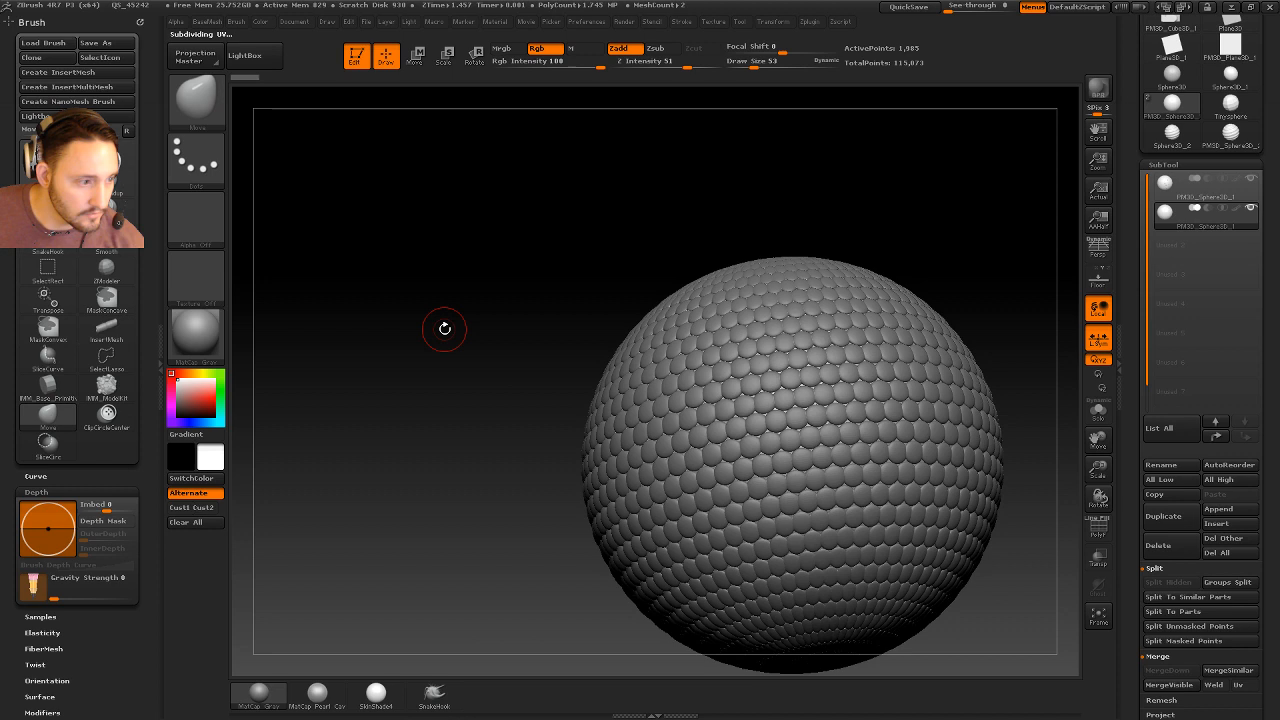